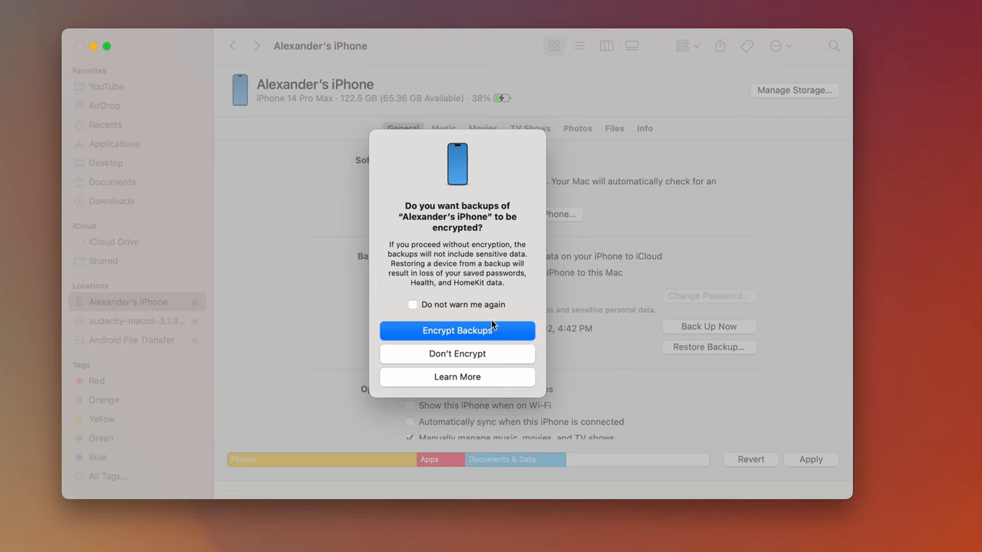
Step: Confirm Encrypt Backups in the encryption prompt to bring up the backup password dialog
click(457, 330)
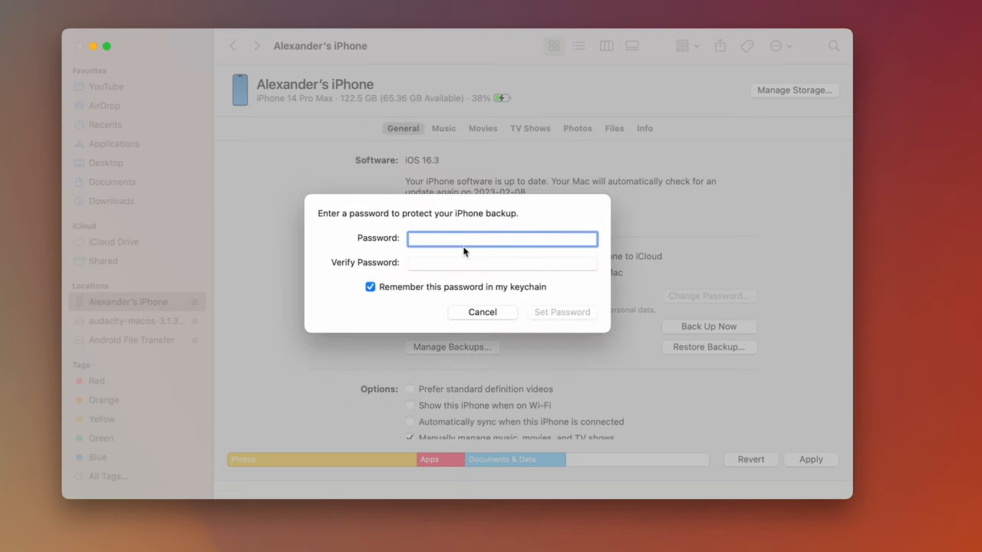